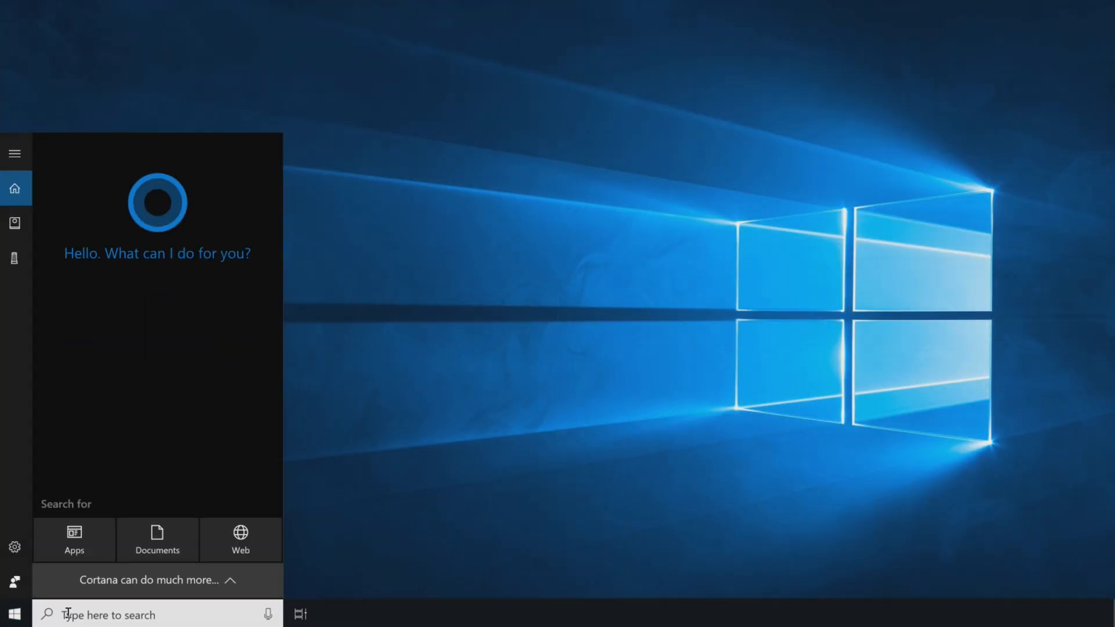
# Look up Dell support for service tag ABCD123, landing on the Precision 5520 page
pyautogui.write('device manager')
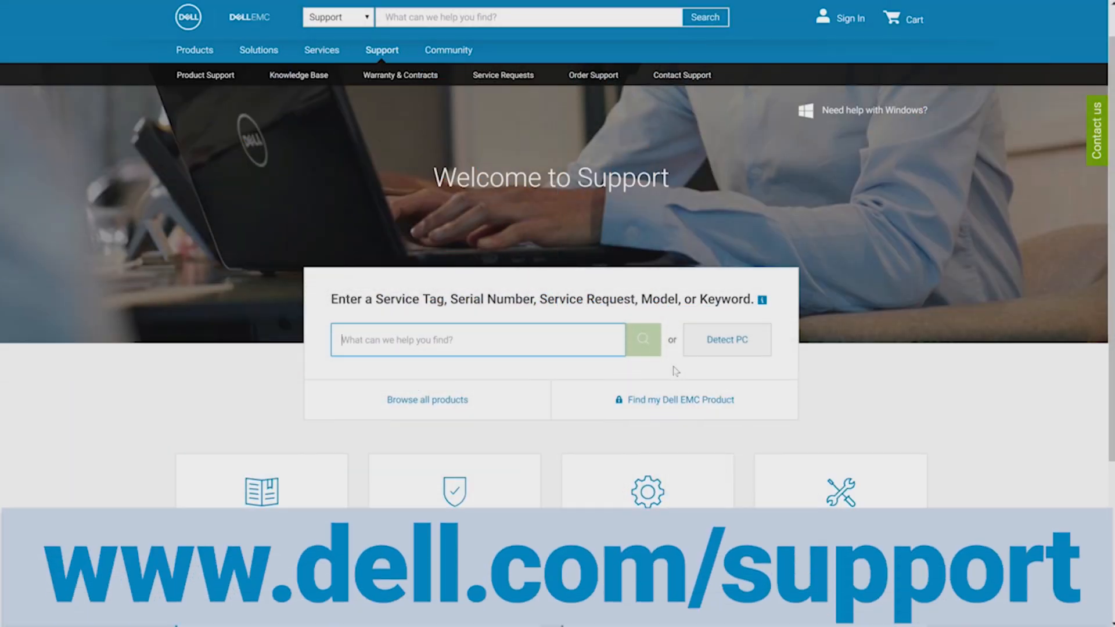
pyautogui.write('ABCD123')
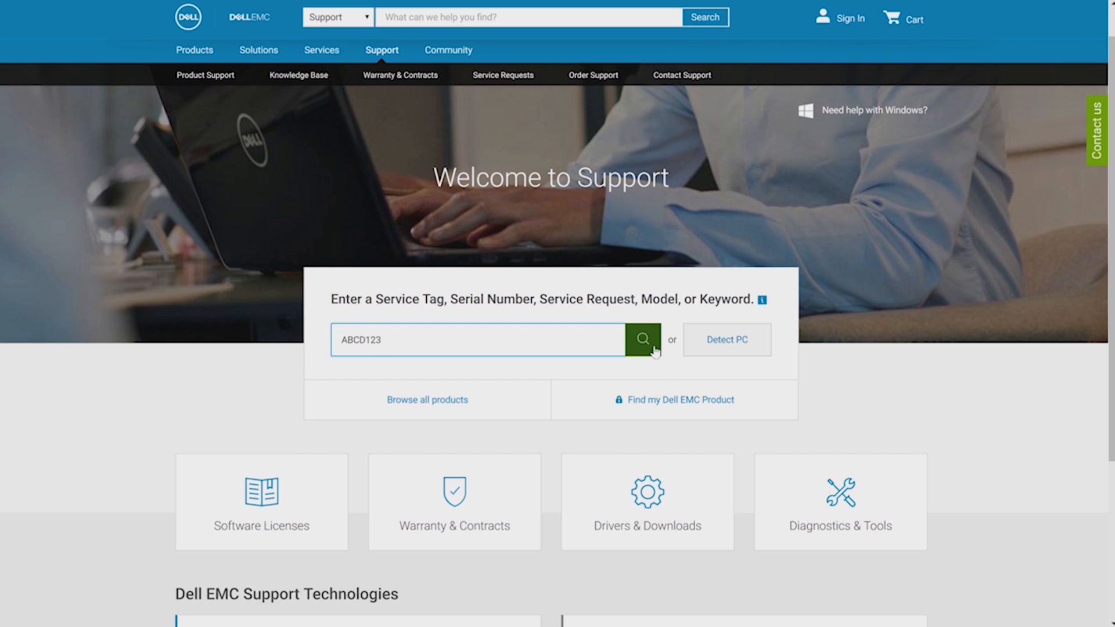
pyautogui.click(644, 341)
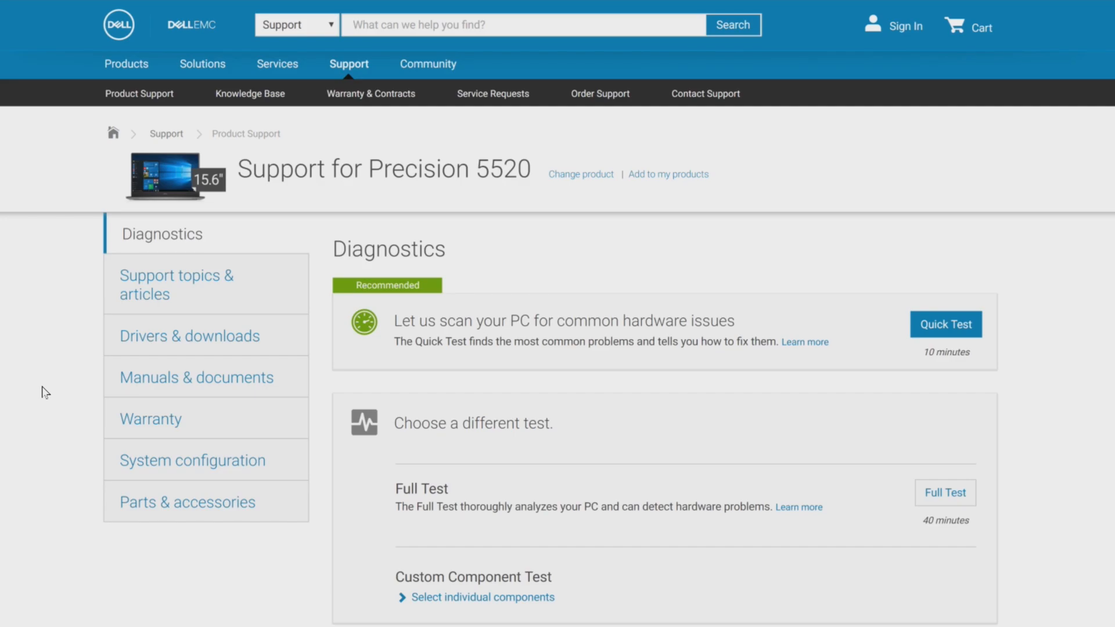
# Show the Precision 5520 Drivers & downloads section with its Find a driver panel
pyautogui.click(190, 336)
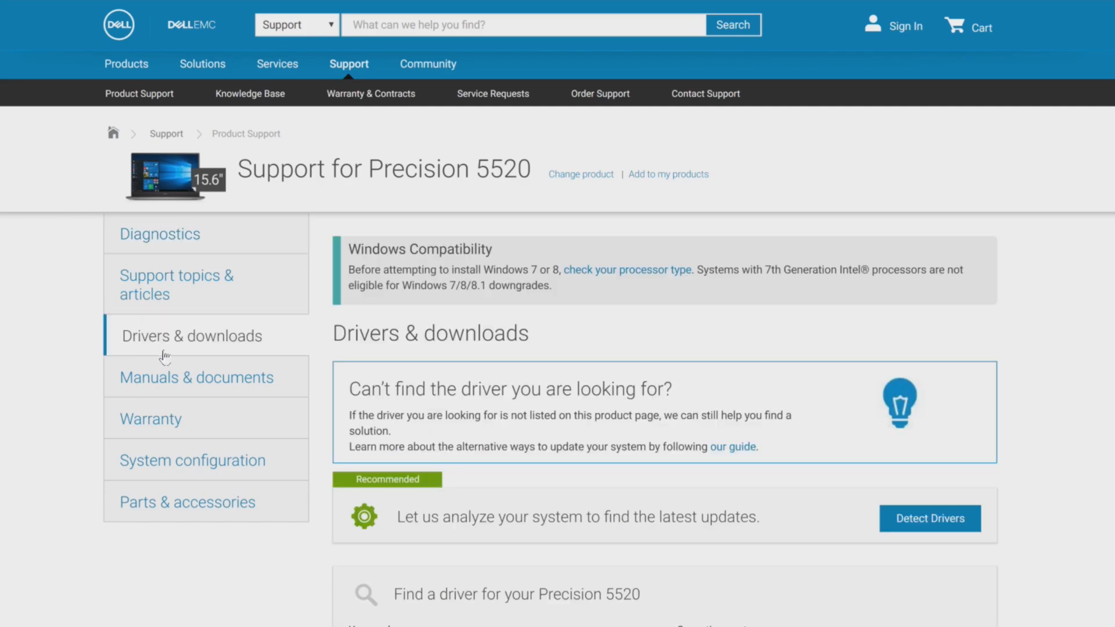
pyautogui.scroll(-3)
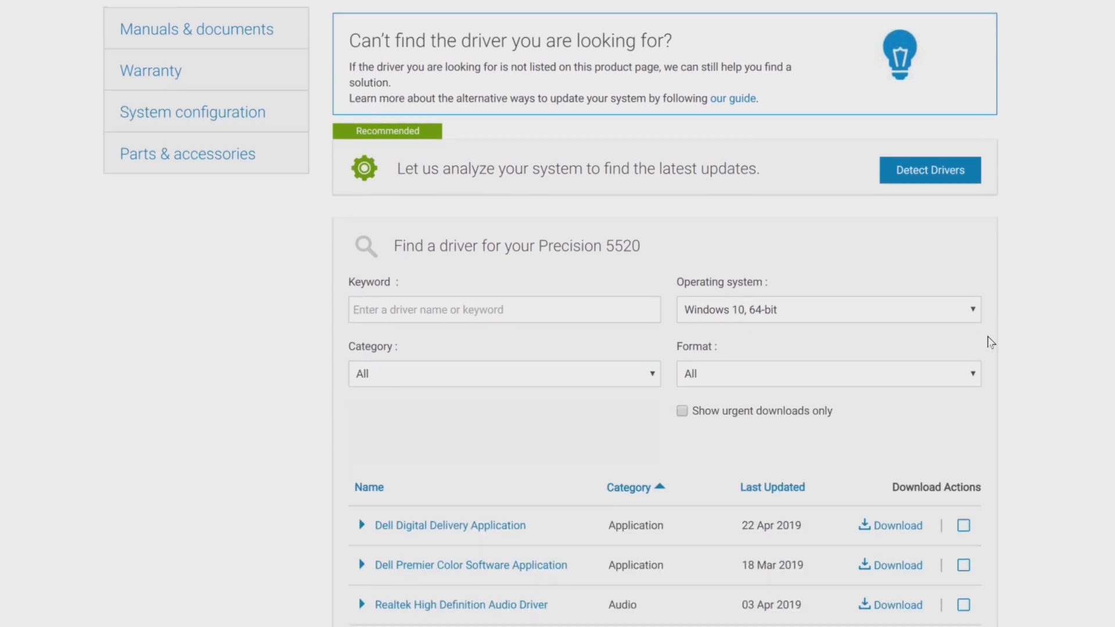
pyautogui.click(969, 309)
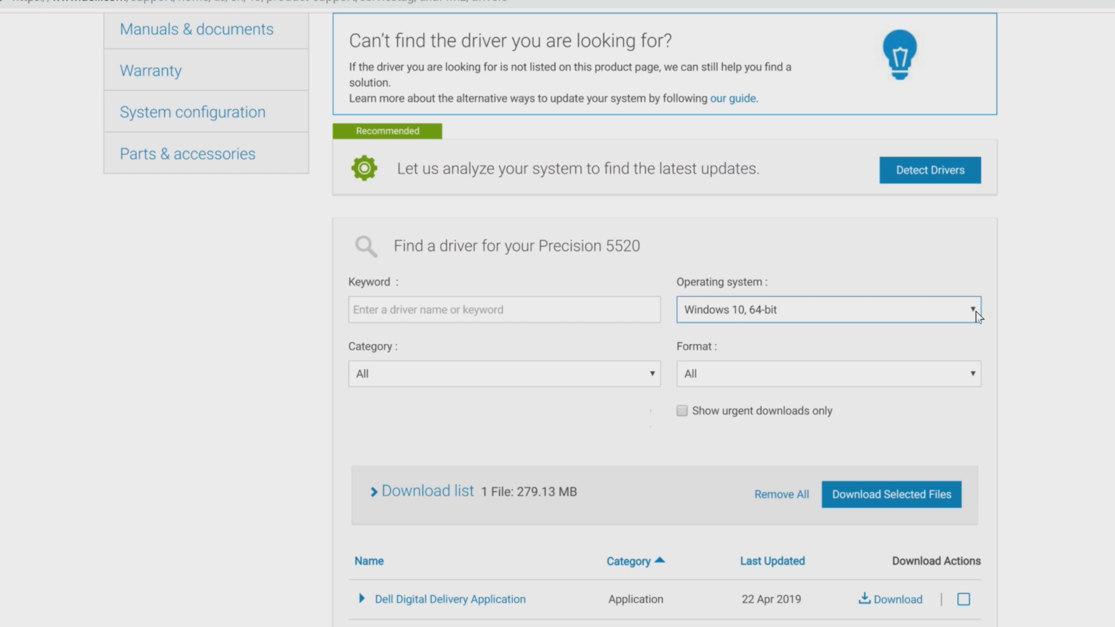
pyautogui.moveTo(696, 391)
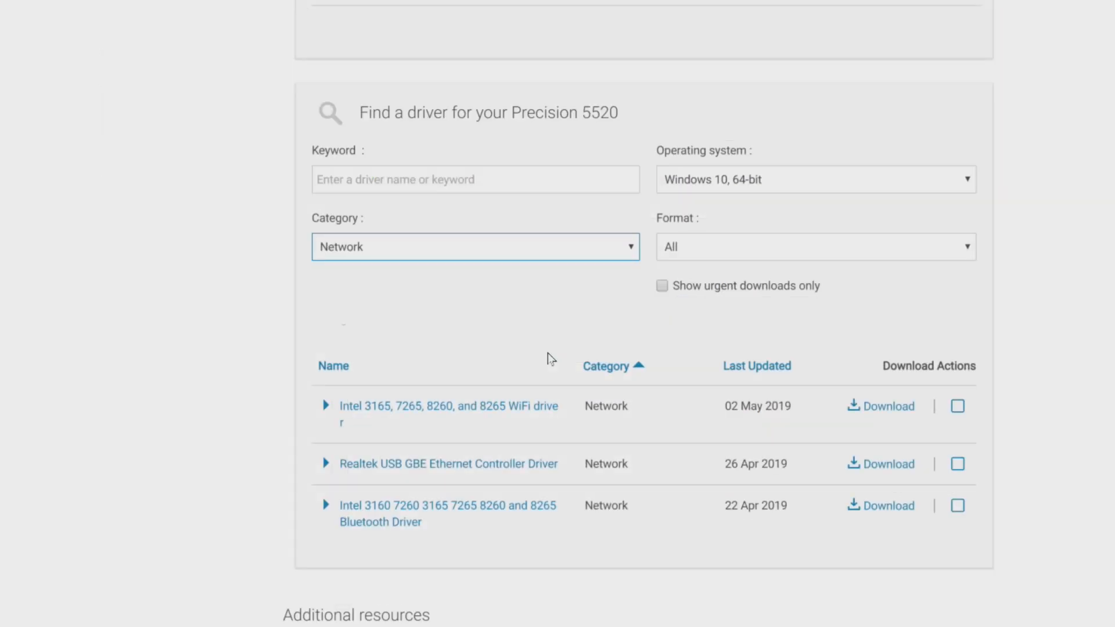
pyautogui.moveTo(844, 527)
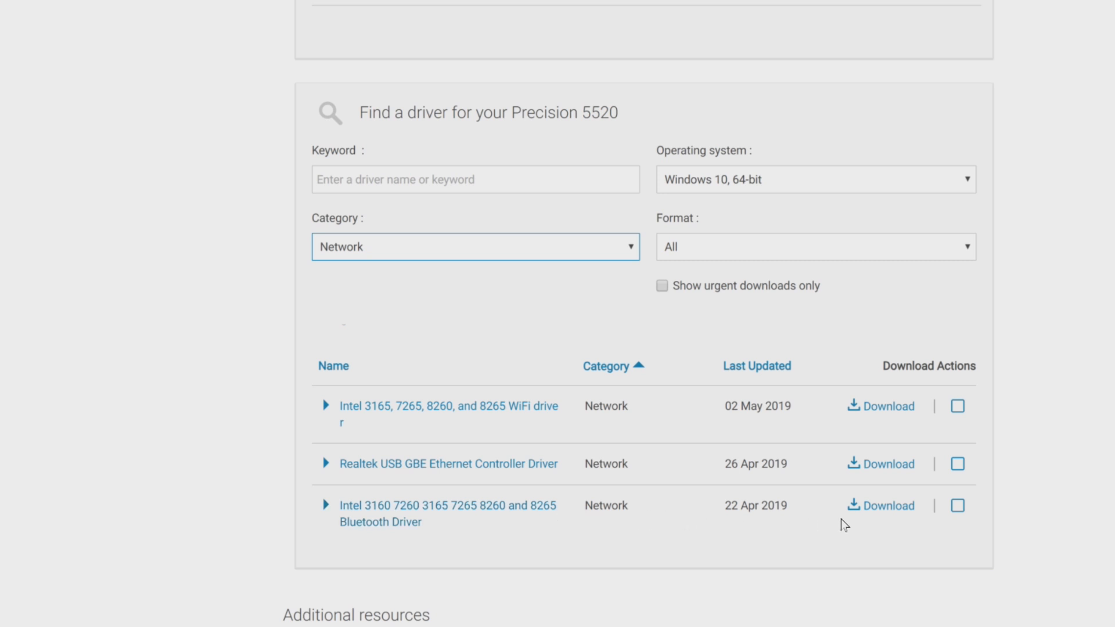
# Add the Intel Bluetooth Driver to the download list, totalling 29.45 MB
pyautogui.click(956, 505)
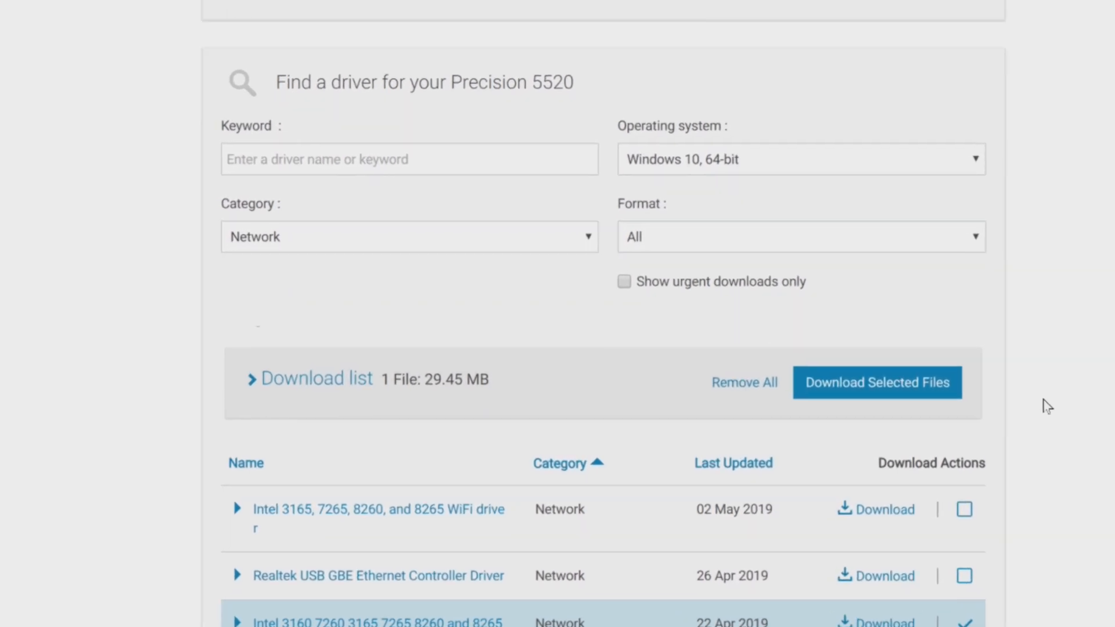
pyautogui.scroll(3)
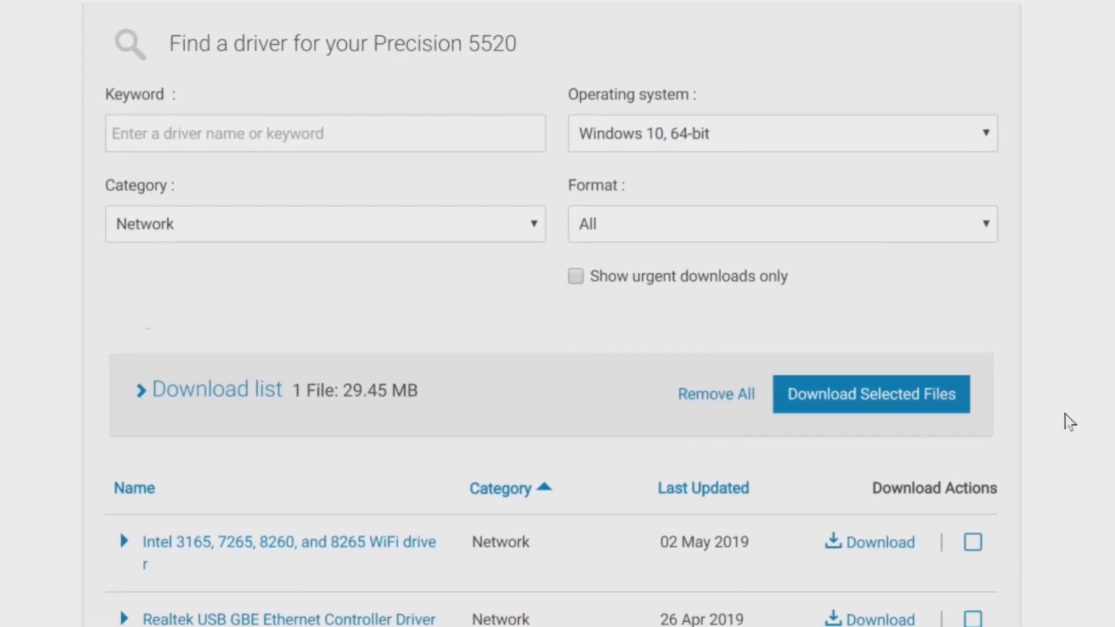